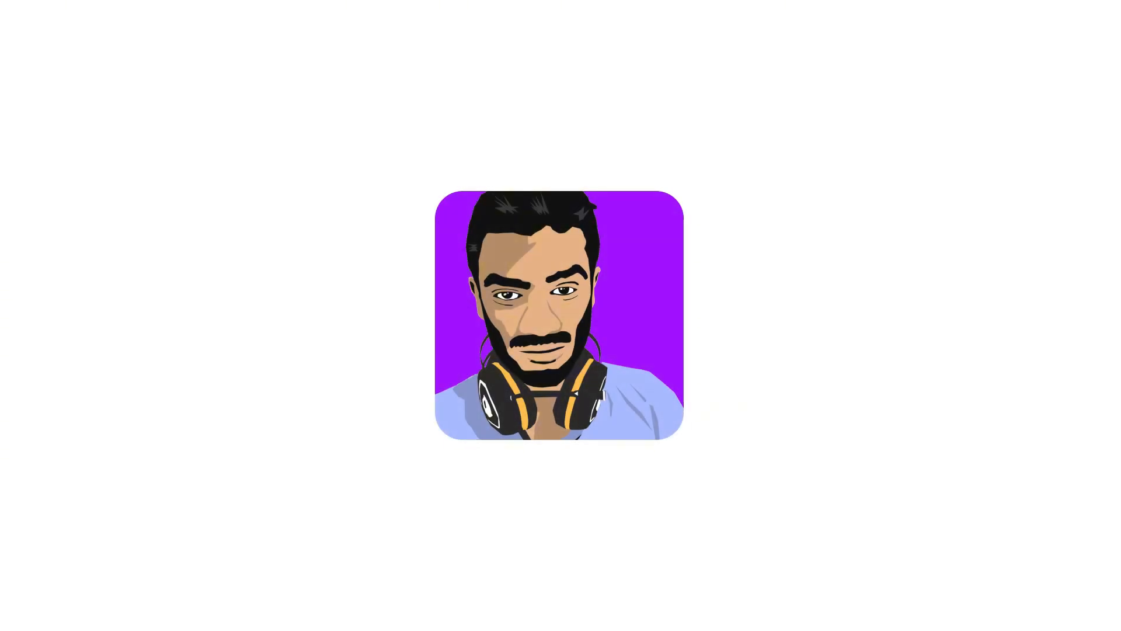
Launch Registry Editor from Windows search using 'reg'.
type("reg")
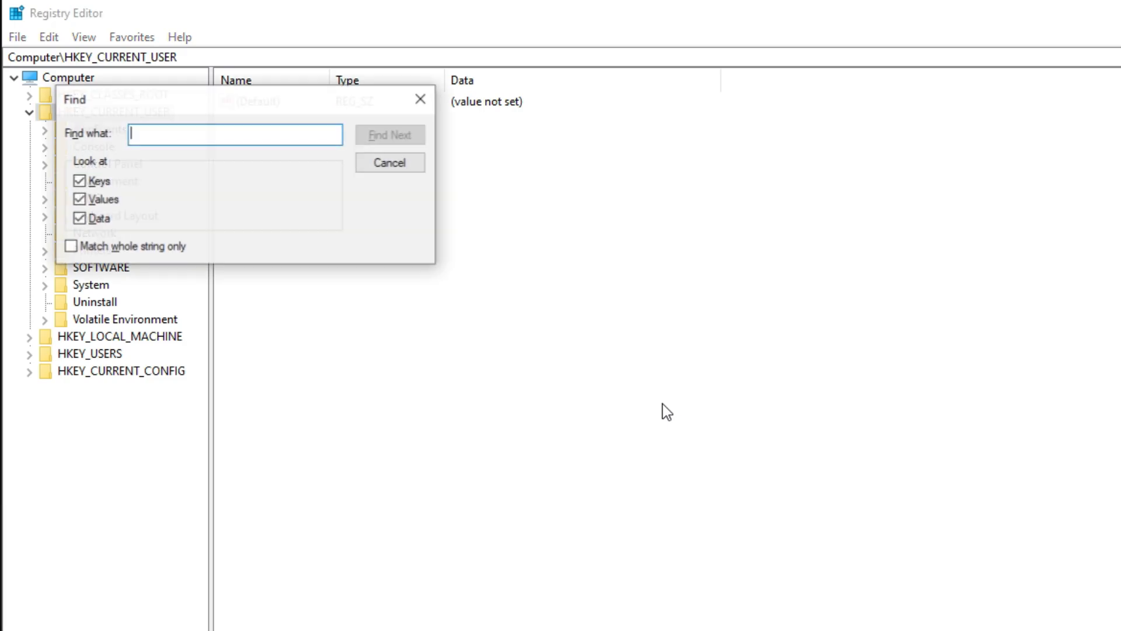
Search the registry for 'obs virtual camera' and land on the FriendlyName match.
type("obs")
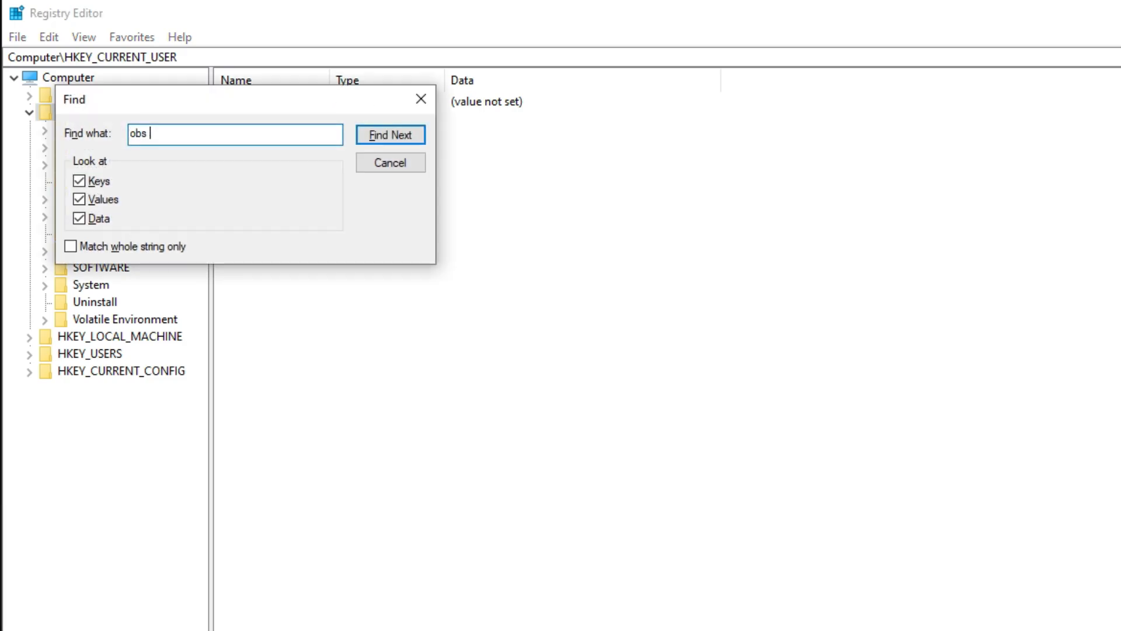
type("virtual came")
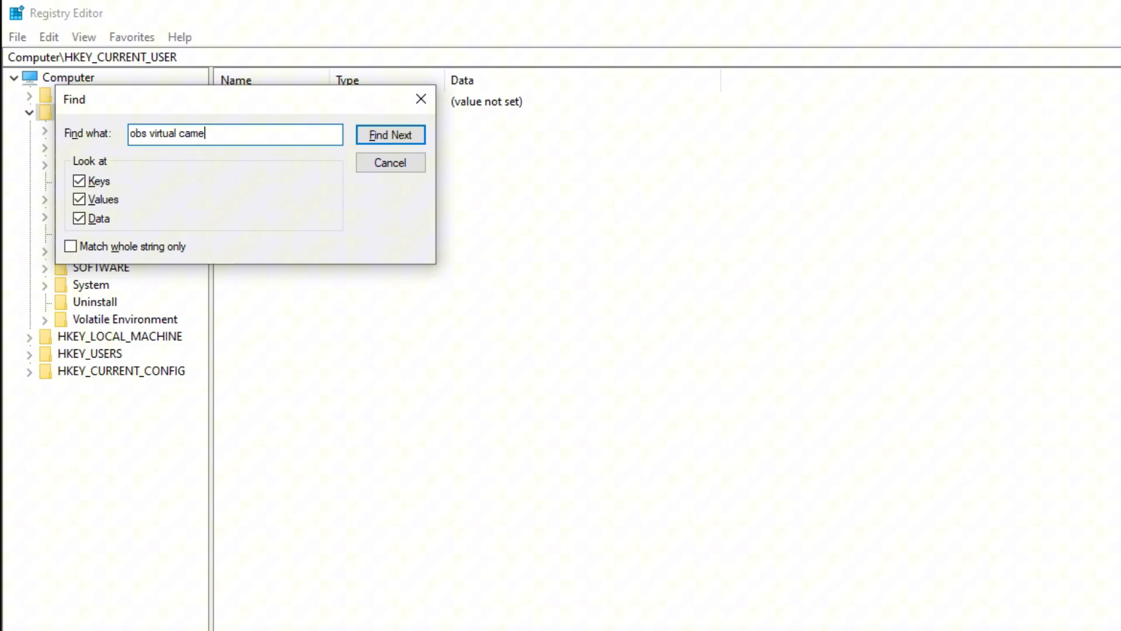
left_click(391, 134)
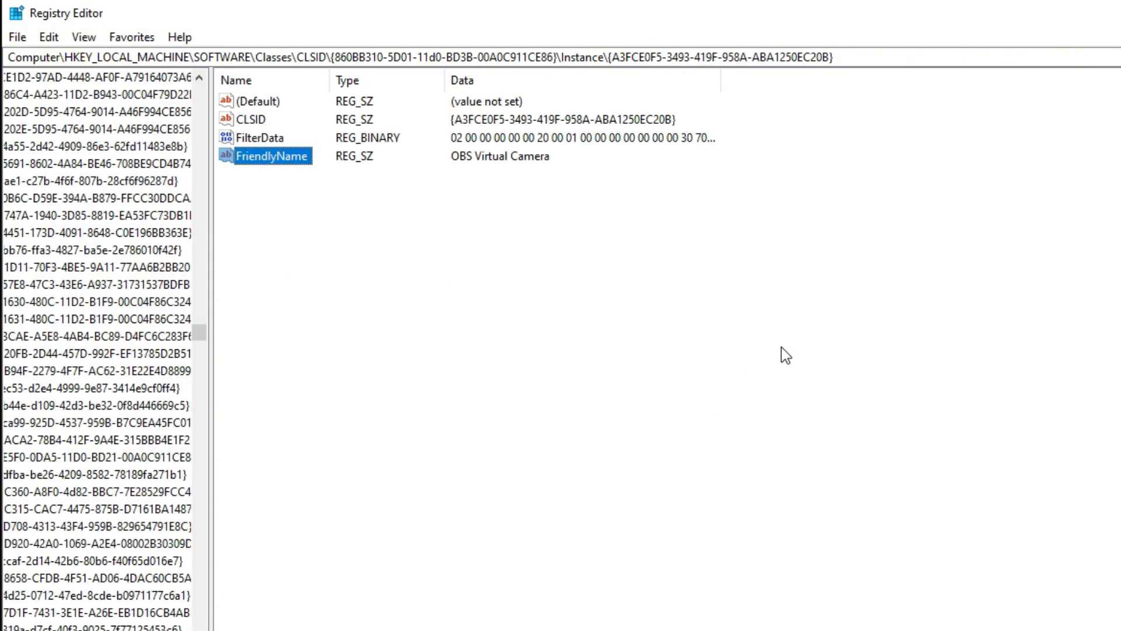
Edit the FriendlyName value data to read 'HP Wide Vision HD'.
double_click(272, 156)
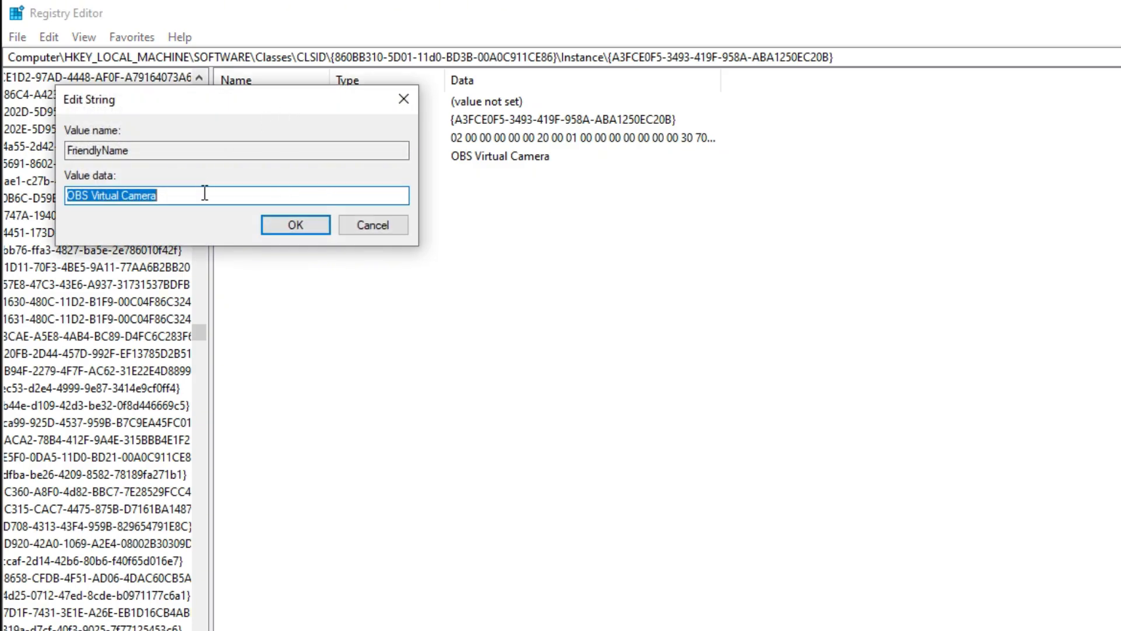
type("H")
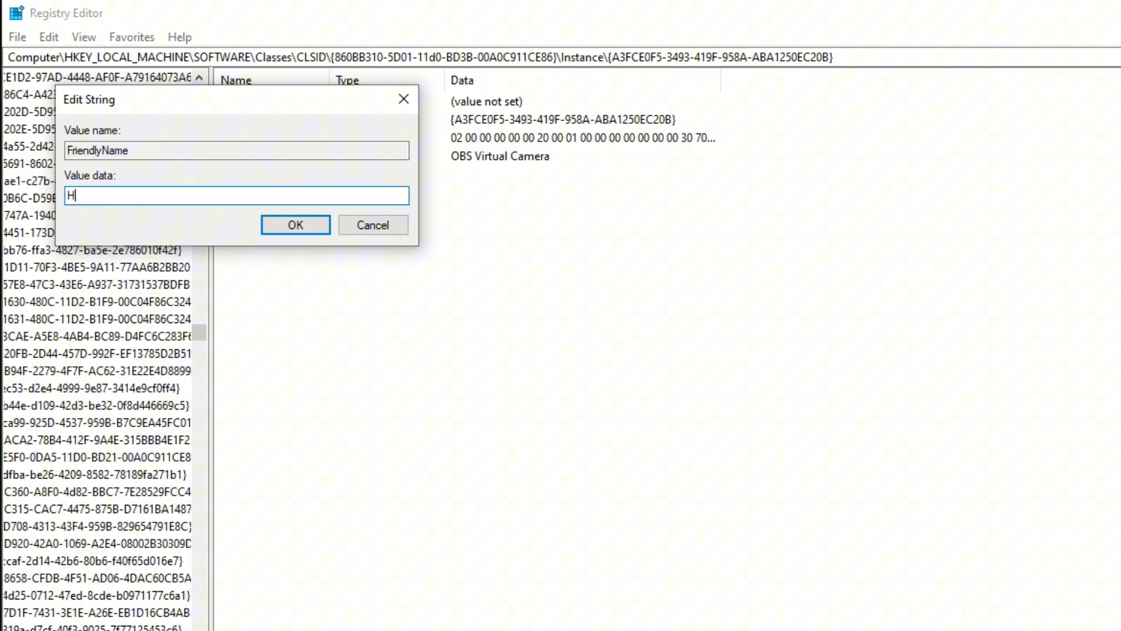
type("P Wide Vi")
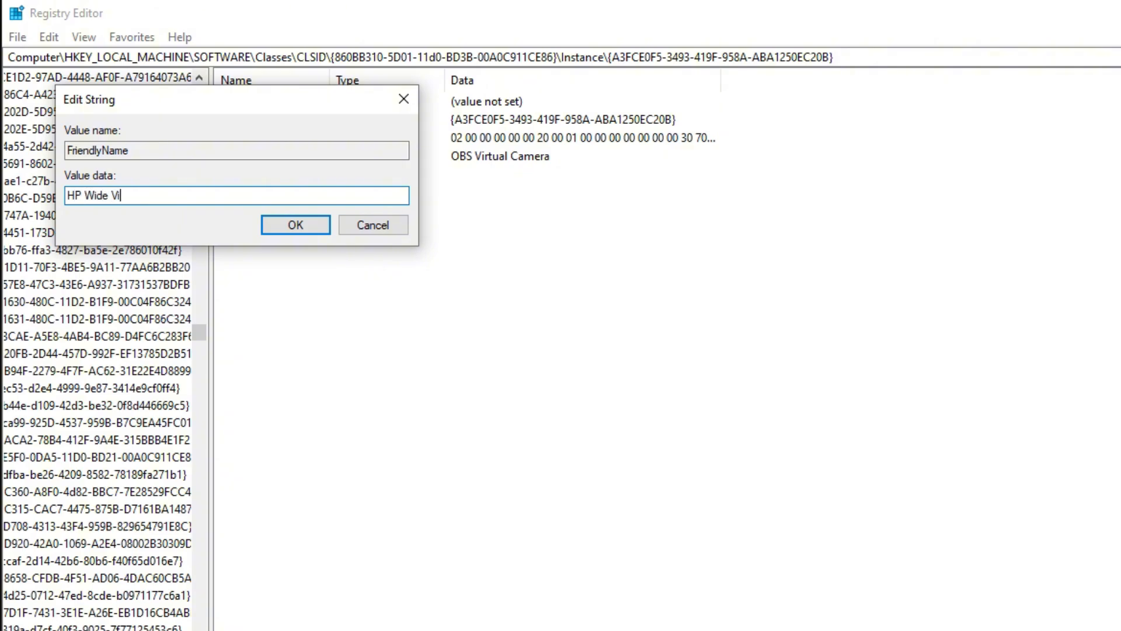
type("sion")
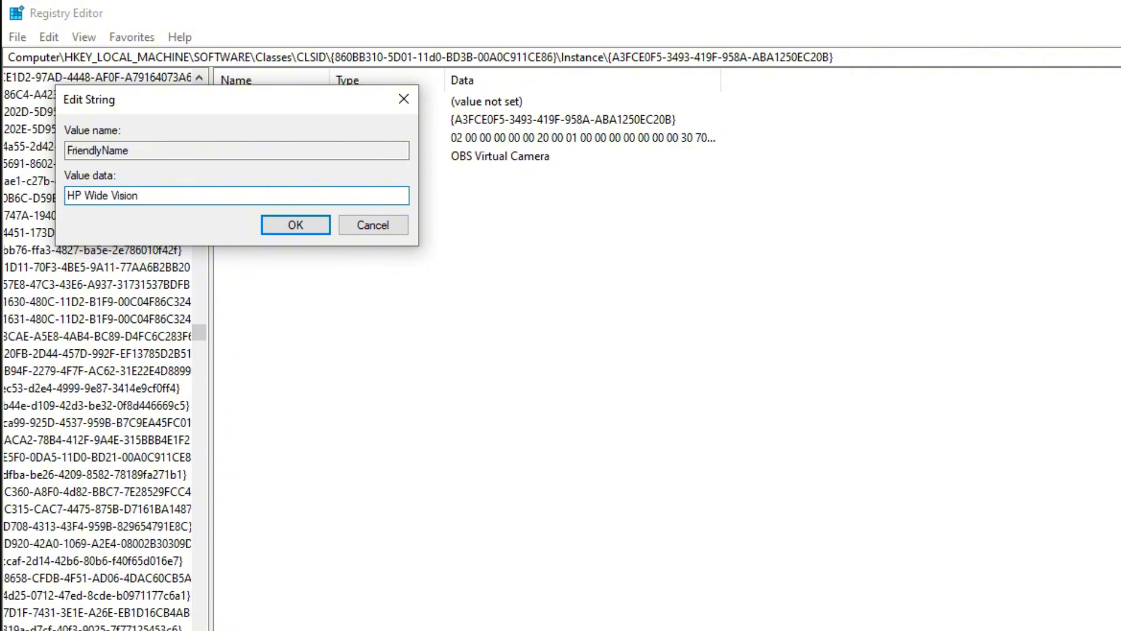
type("H")
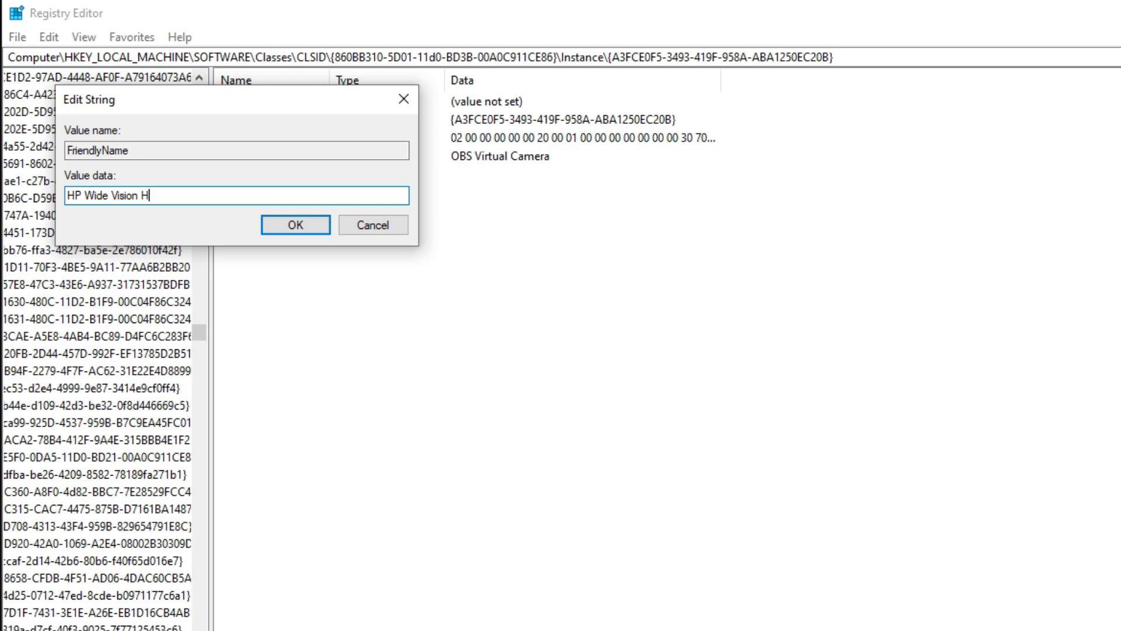
type("D")
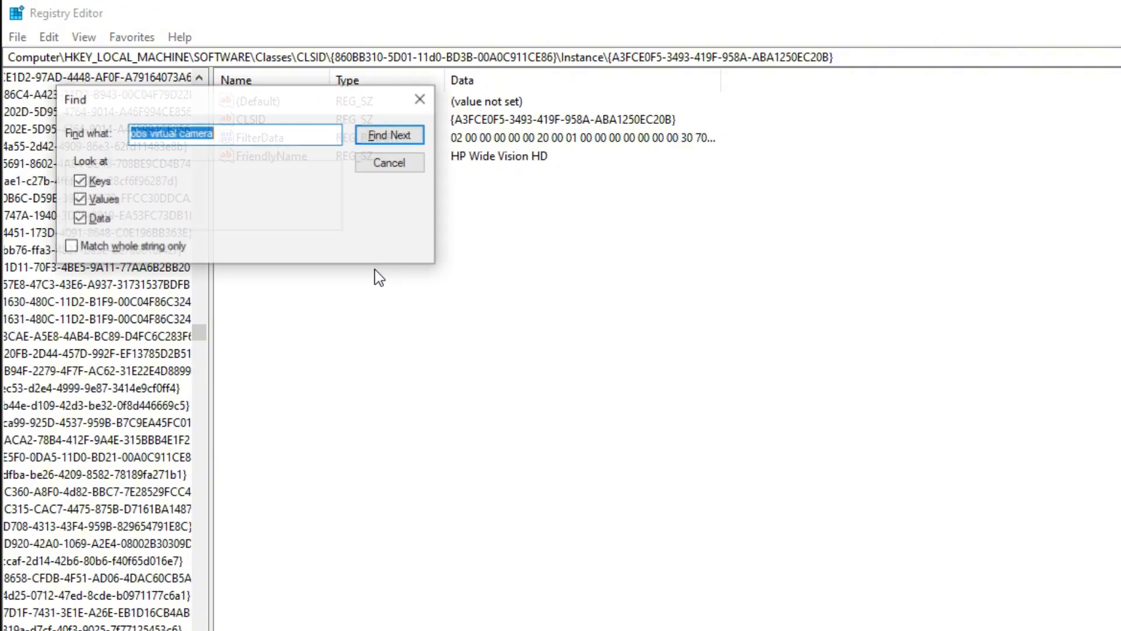
Find the WOW6432Node FriendlyName match and set it to 'HP Wide Vision HD' too.
left_click(389, 134)
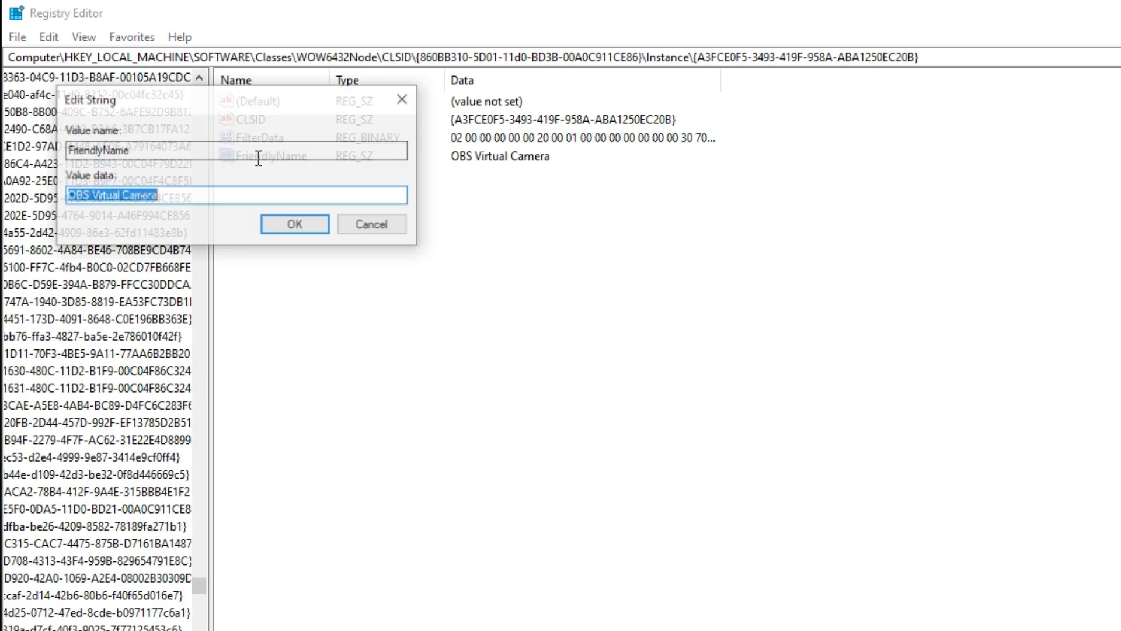
type("HP W")
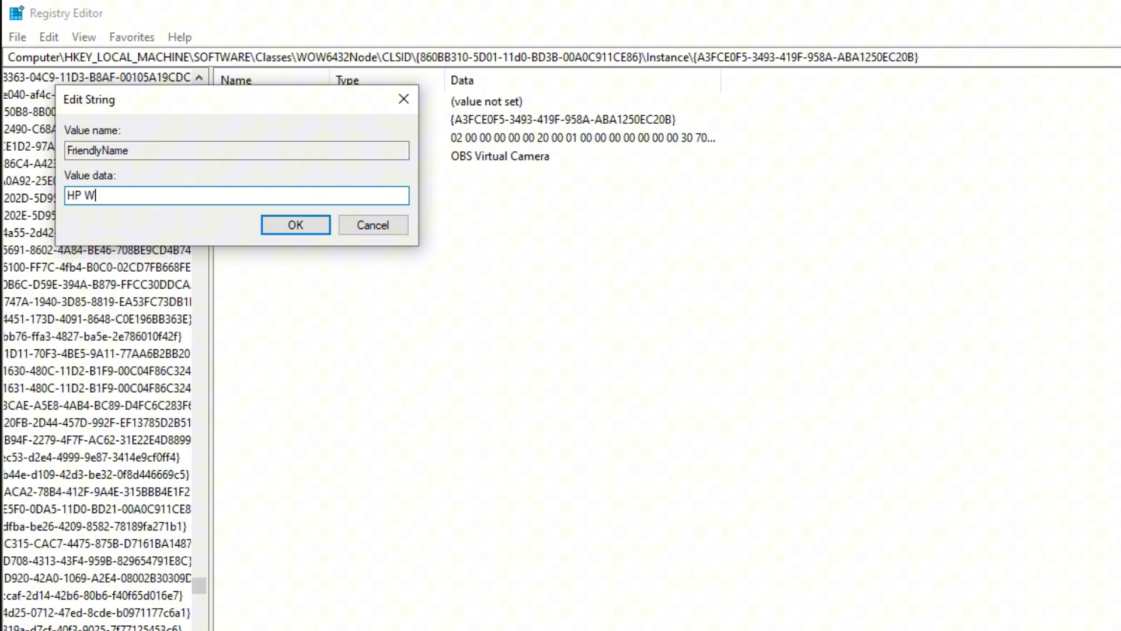
type("ide Vision HD")
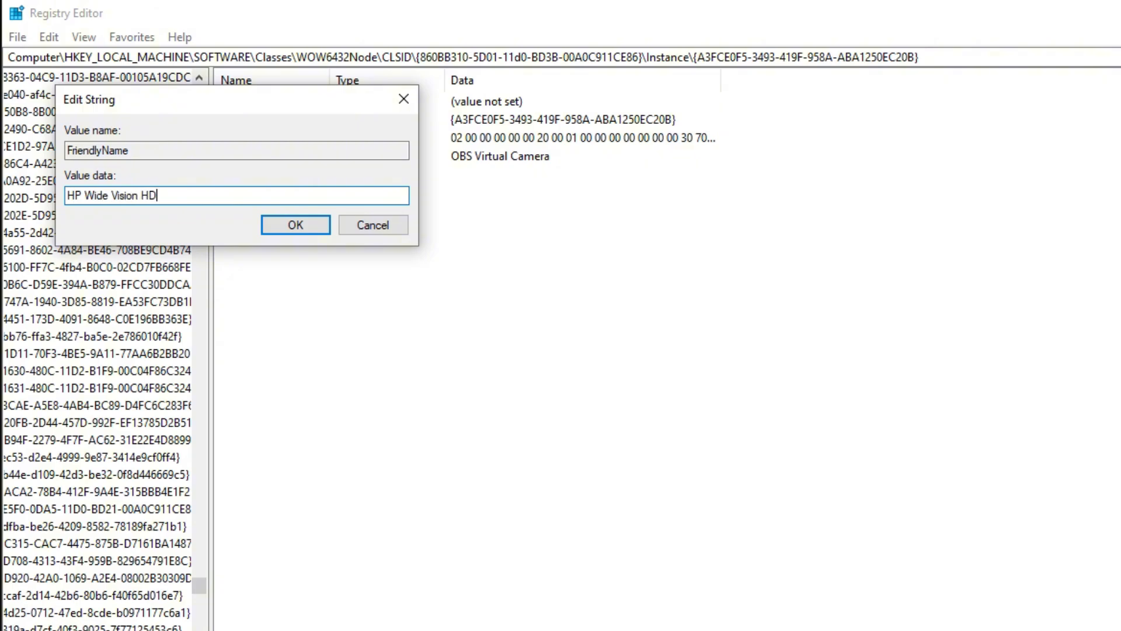
left_click(294, 224)
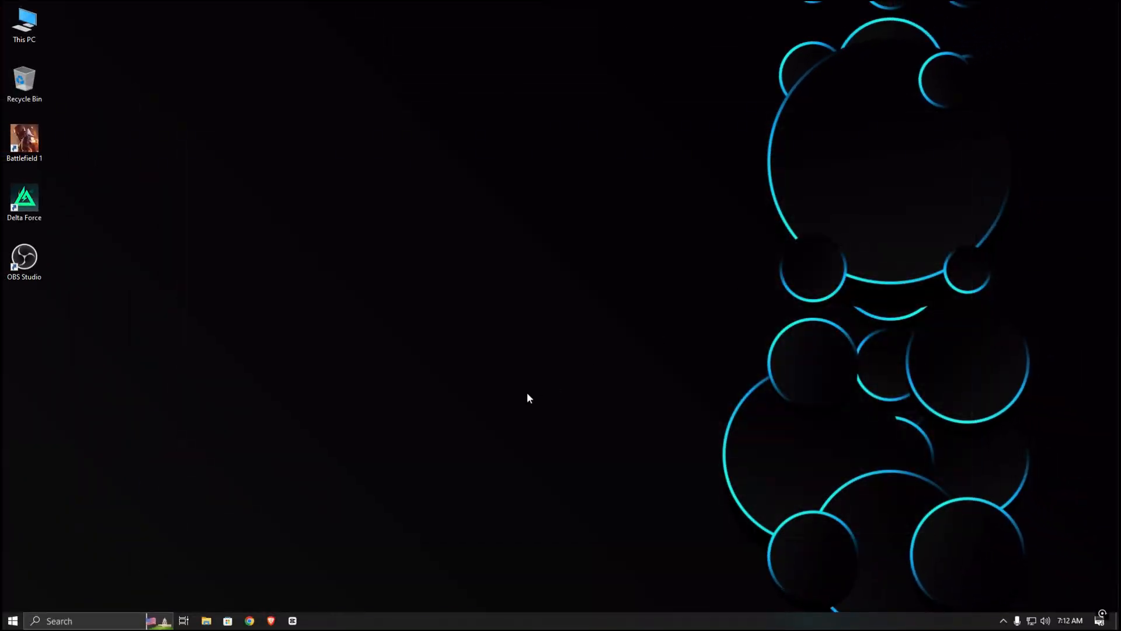
mouse_move(551, 396)
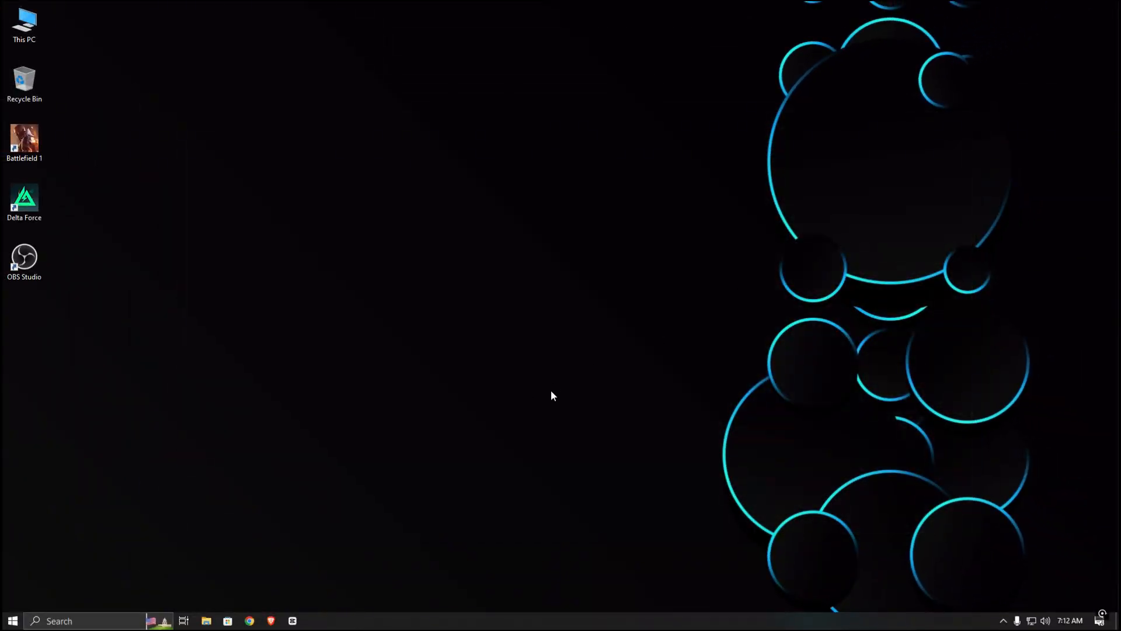
Launch OBS Studio from the desktop shortcut and minimize it to keep running.
left_click(25, 257)
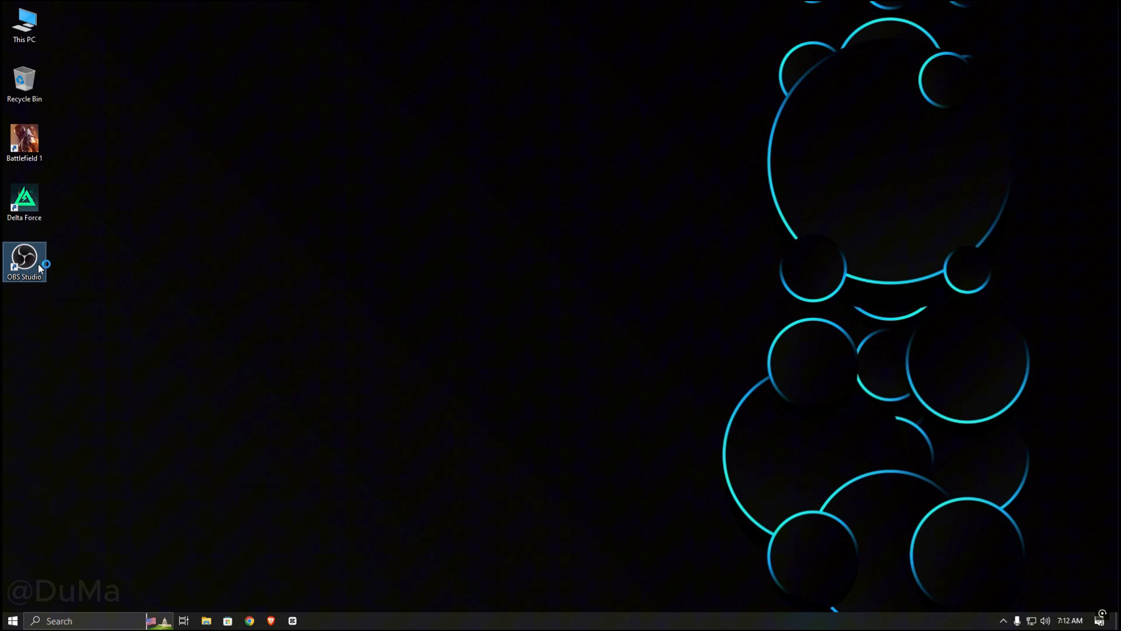
double_click(23, 261)
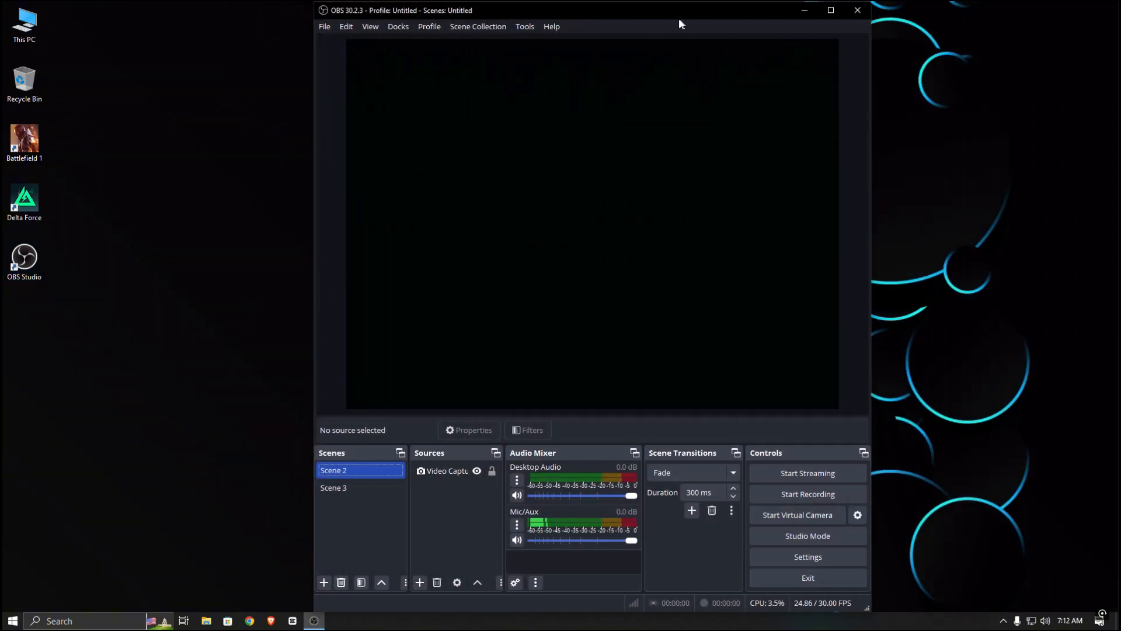
left_click(796, 515)
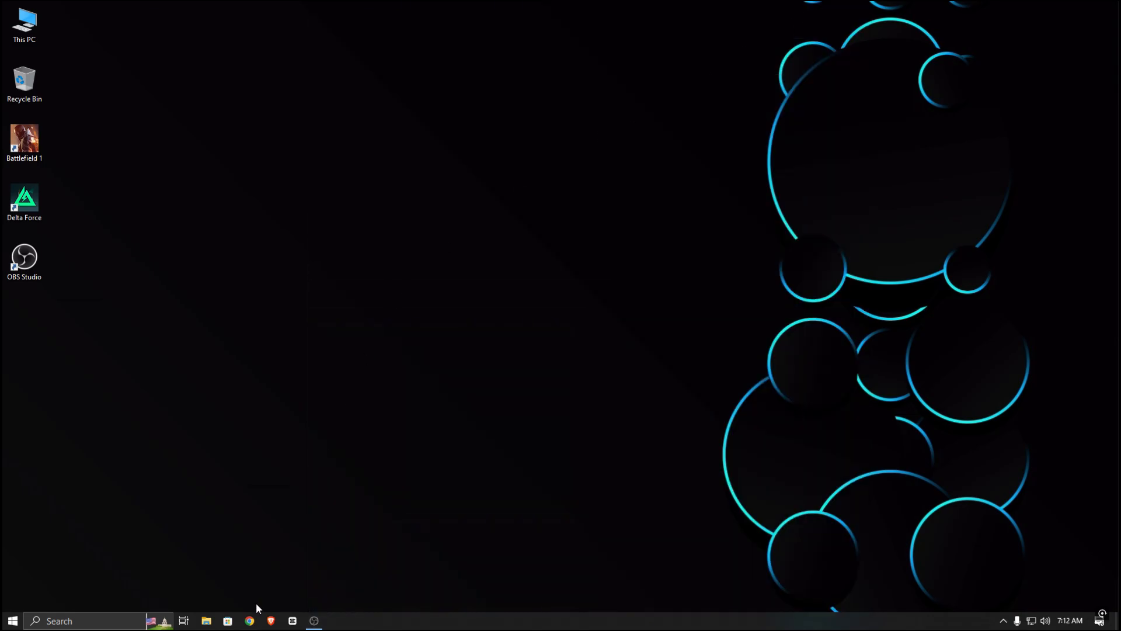
In Chrome, search 'uhmel' and go to the uhmegle video chat page.
left_click(248, 620)
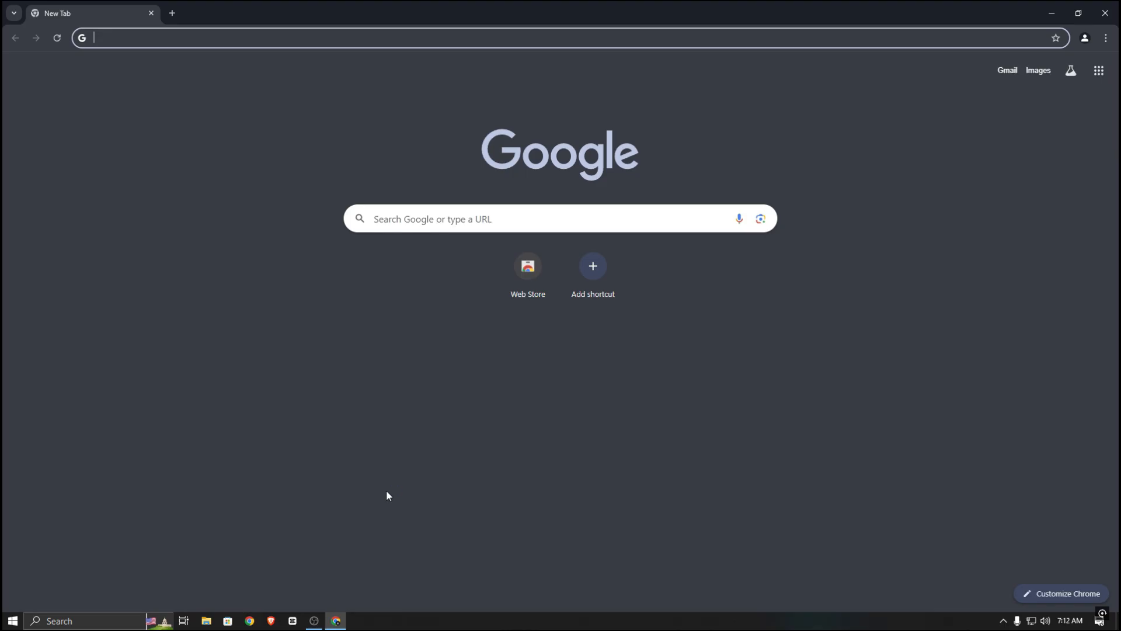
type("uhmel")
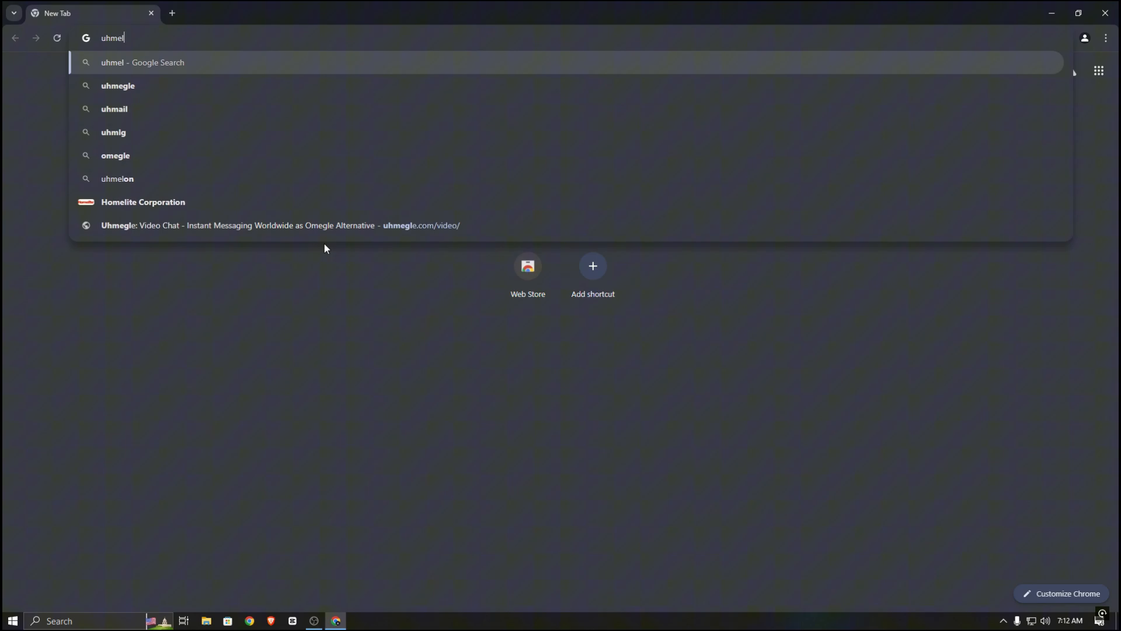
left_click(280, 225)
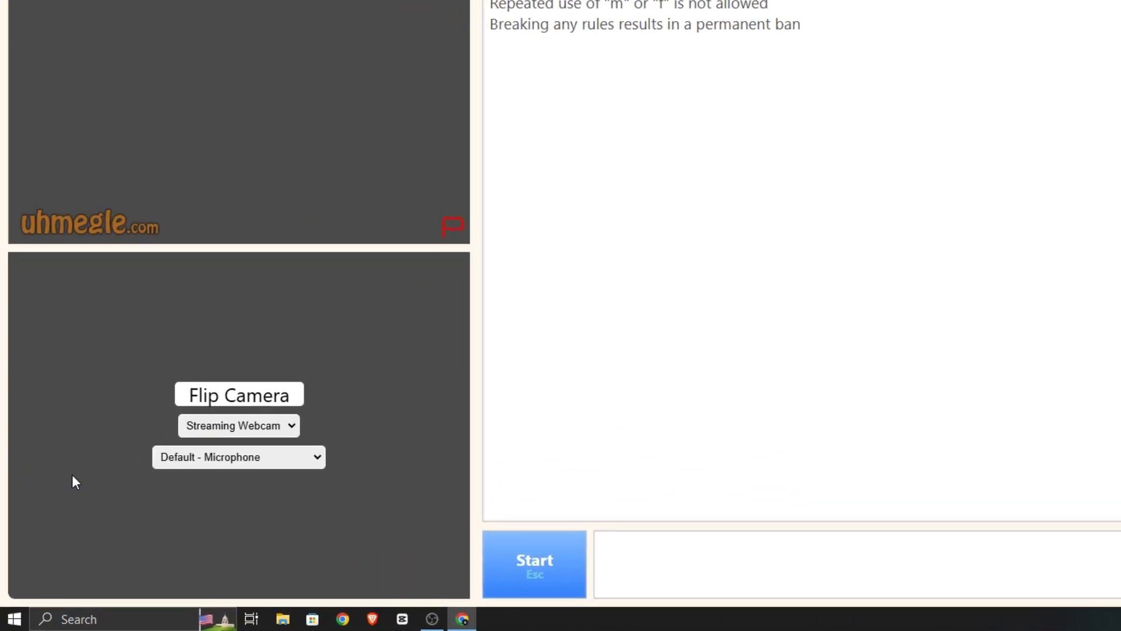
Select HP Wide Vision HD in the webcam dropdown under Flip Camera.
left_click(238, 425)
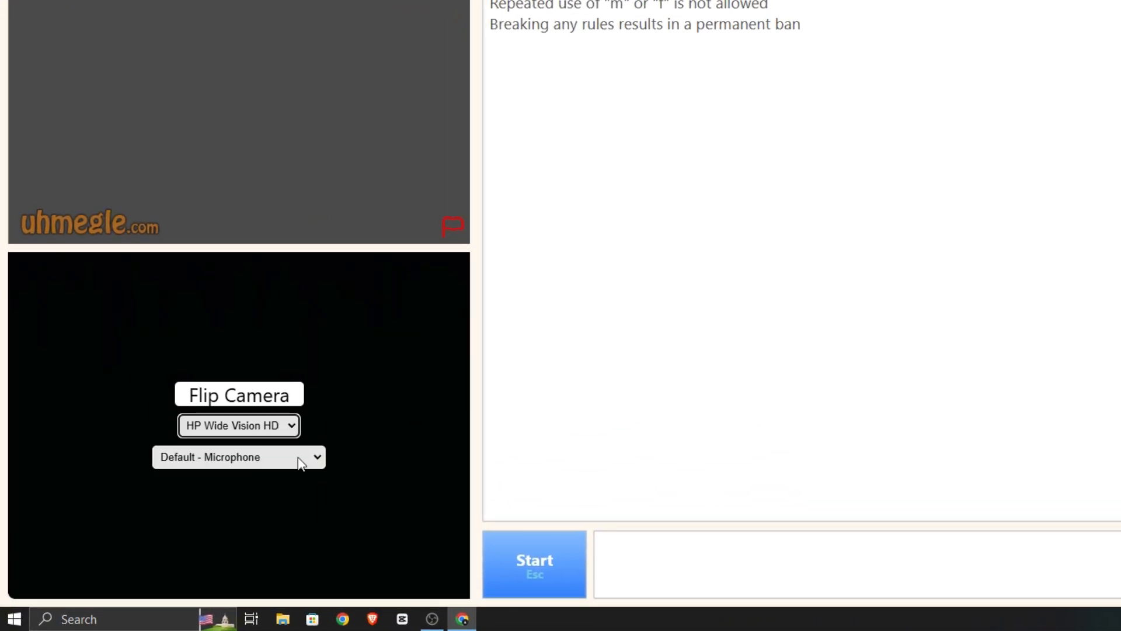
mouse_move(348, 434)
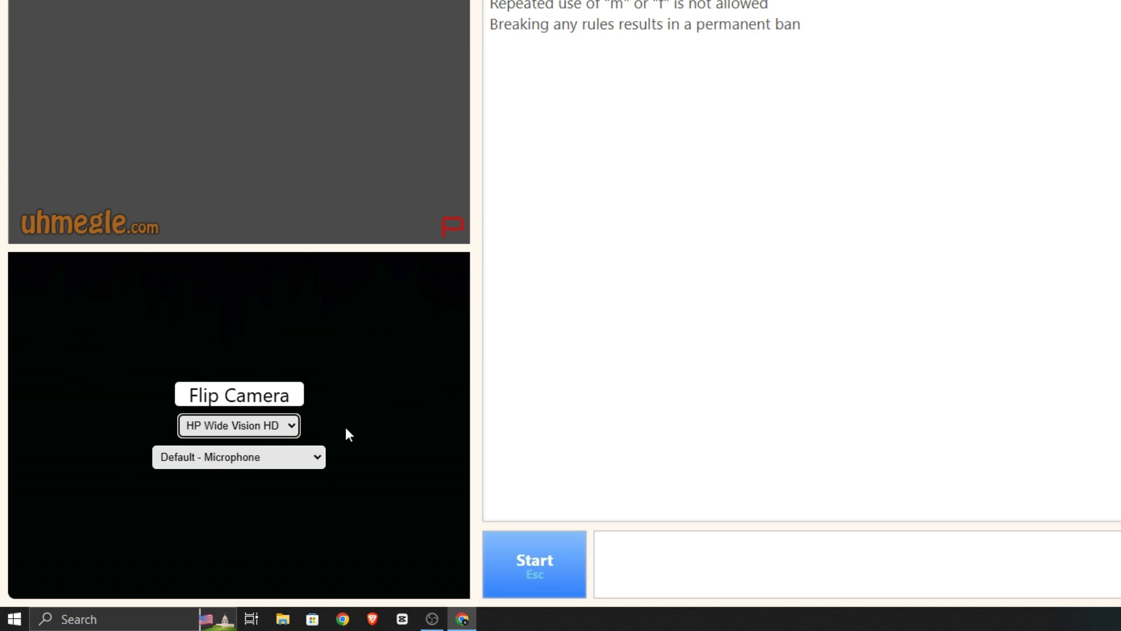
mouse_move(370, 429)
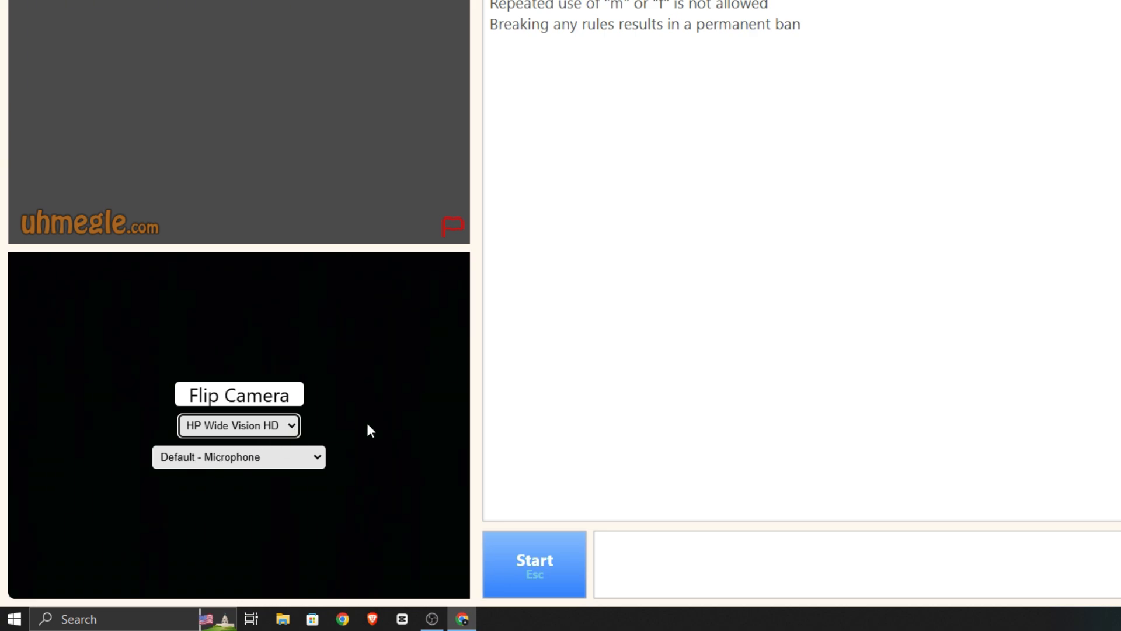